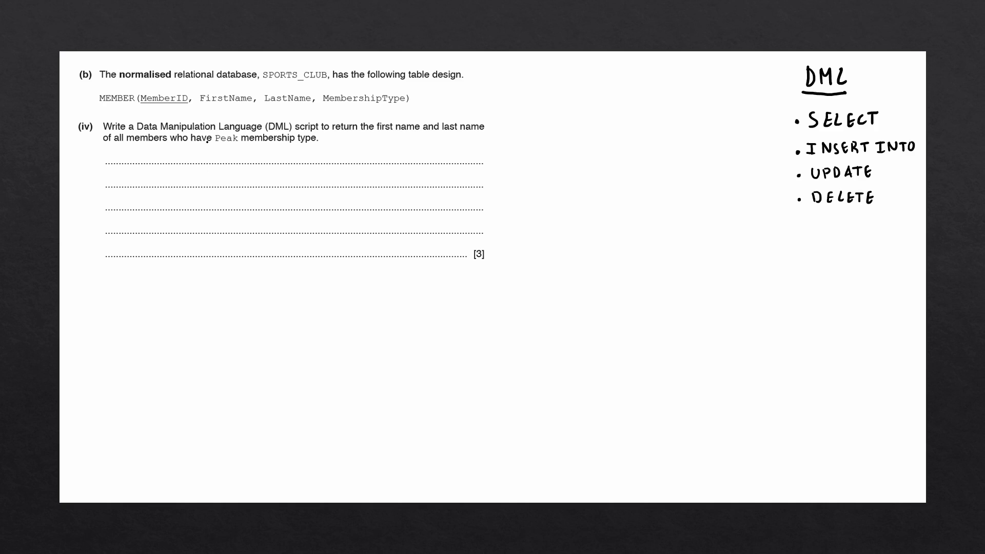
Highlight 'return' and 'SELECT', then note output columns, filtering rules and sorting in green.
{"action": "double_click", "coordinate": [336, 126]}
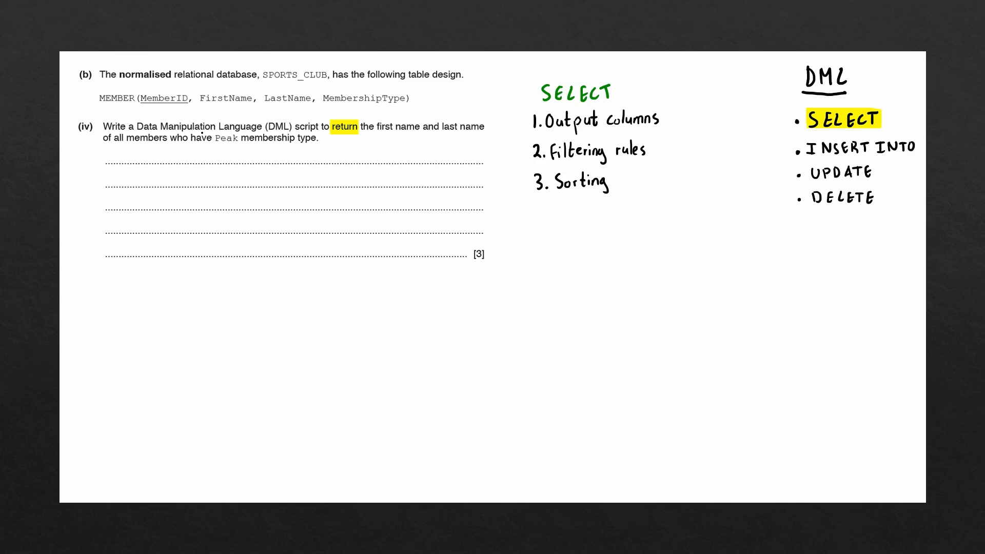
Highlight the name wording and write 'SELECT FirstName, LastName' on the first answer line.
{"action": "left_click", "coordinate": [345, 126]}
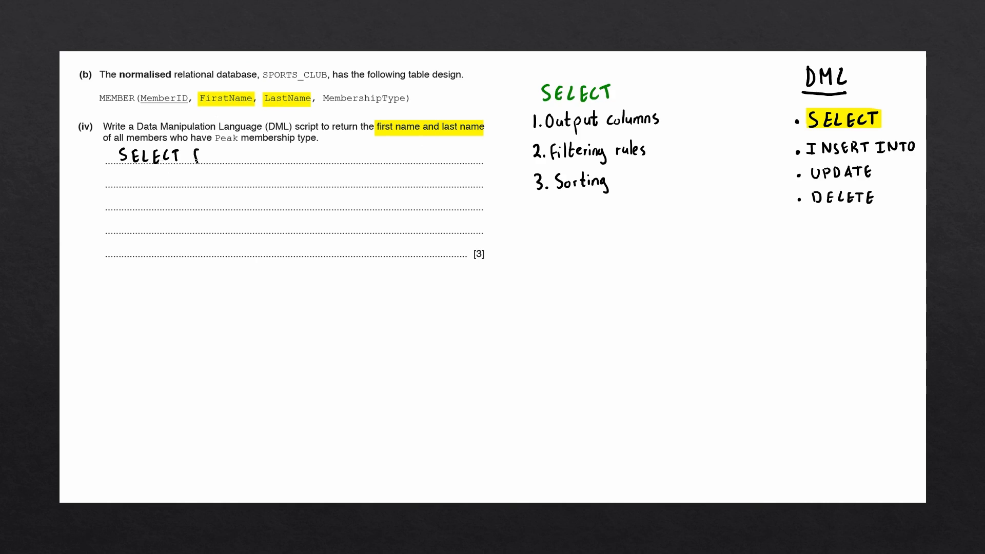
{"action": "type", "text": "FirstName, l"}
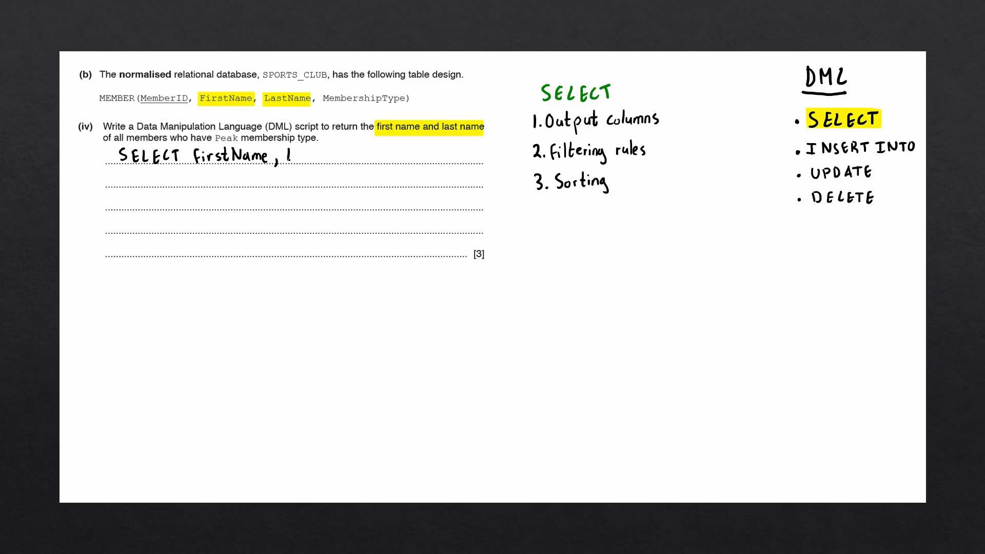
{"action": "type", "text": "LastName"}
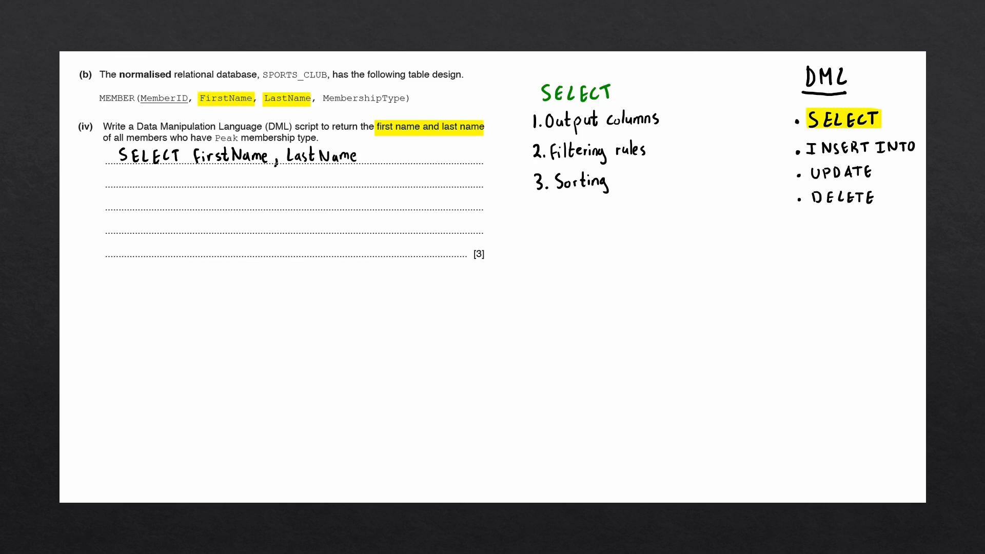
{"action": "left_click", "coordinate": [293, 181]}
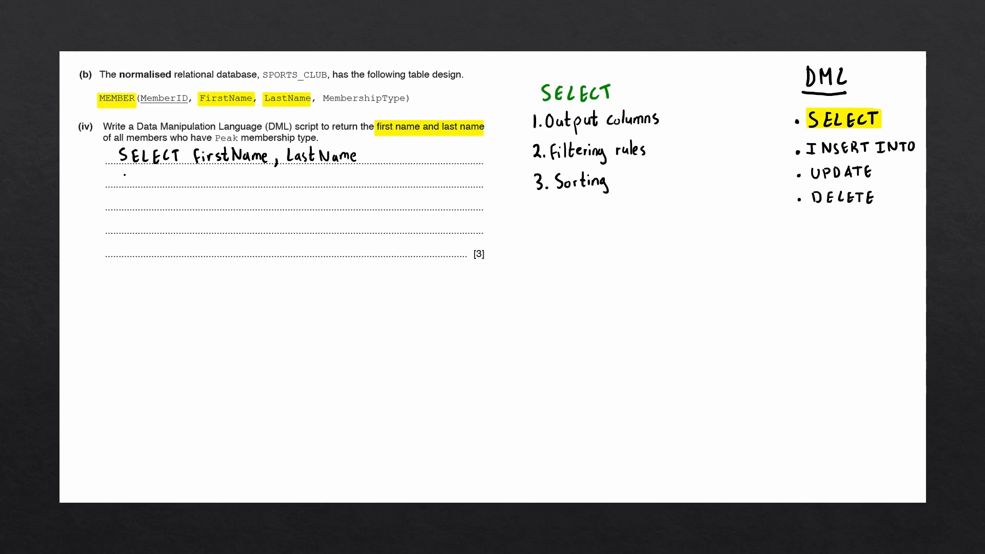
Highlight MEMBER in the table design and start writing 'FROM' on line two.
{"action": "type", "text": "FROM MEMBER"}
{"action": "type", "text": "WHERE"}
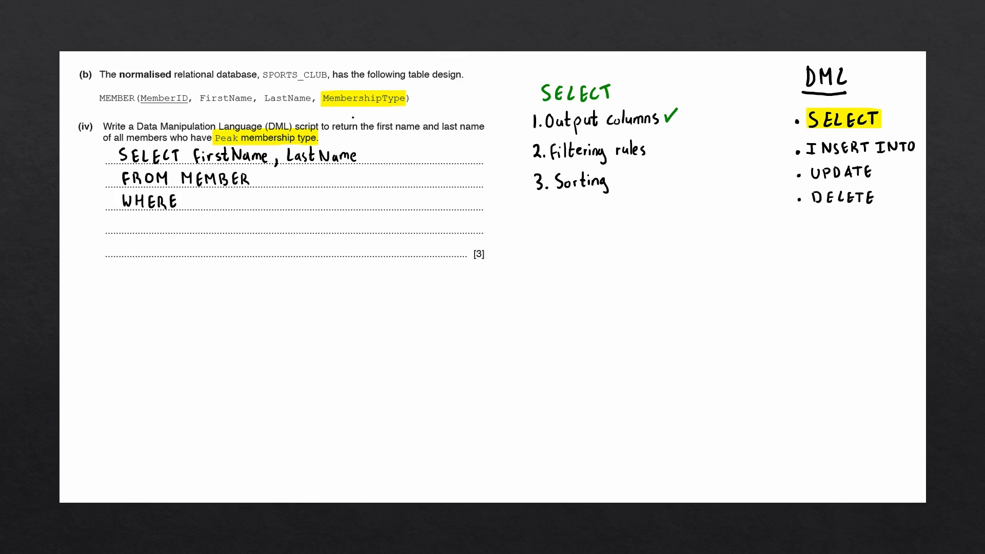
Write 'WHERE MembershipType = Peak' and tick off Output columns.
{"action": "type", "text": "MembershipType ="}
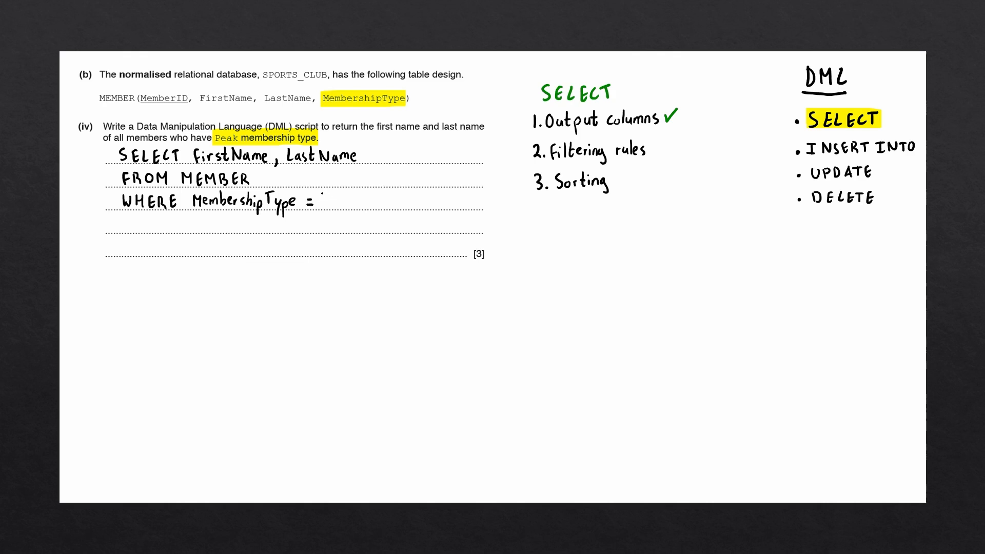
{"action": "type", "text": "Peak"}
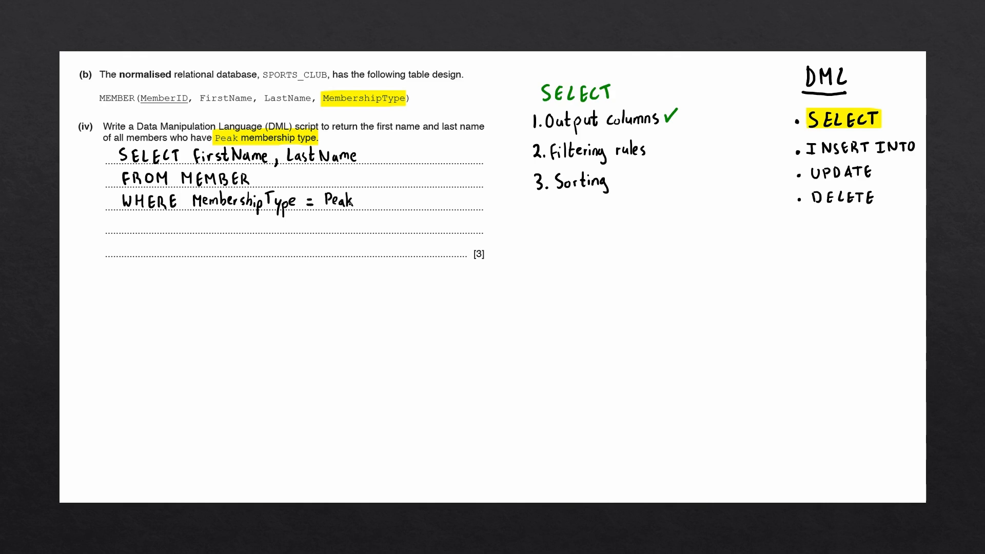